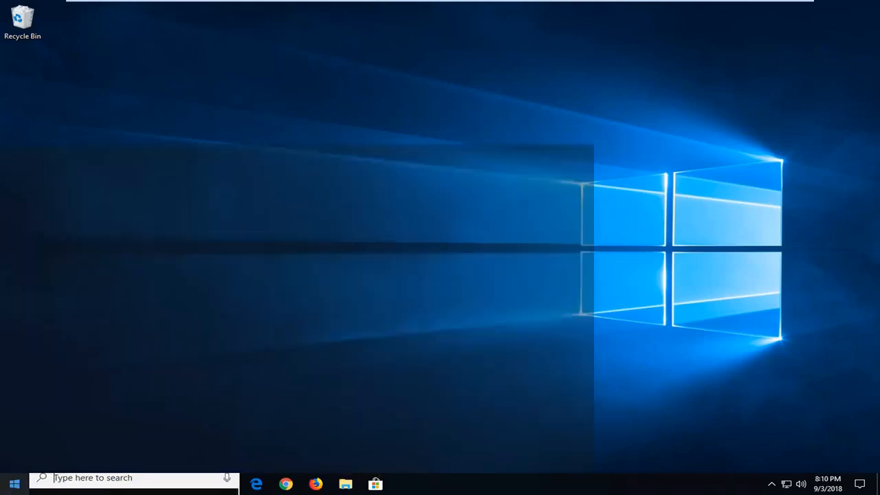
Search the Start menu for 'run'
{"action": "left_click", "coordinate": [14, 483]}
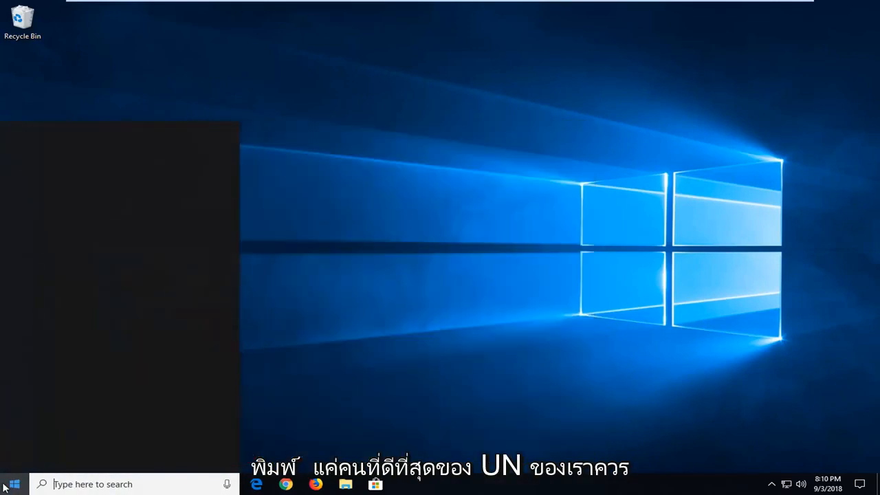
{"action": "type", "text": "run"}
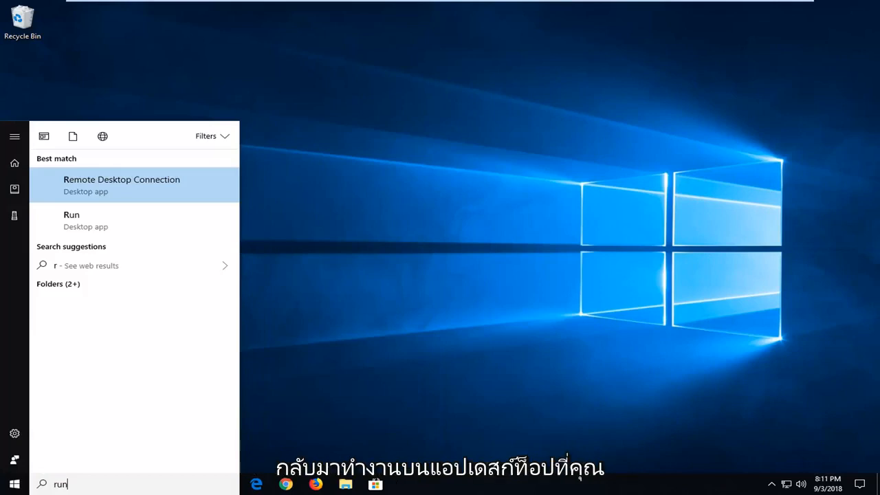
{"action": "mouse_move", "coordinate": [72, 220]}
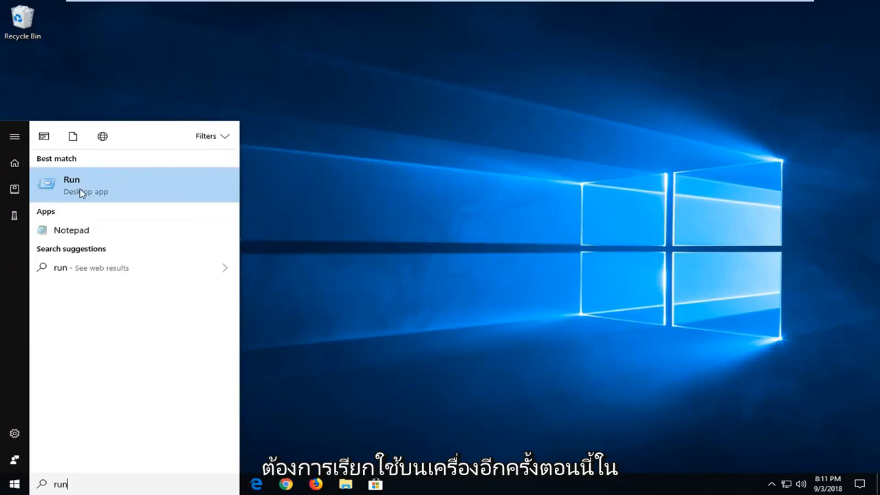
Launch certlm.msc from the Run dialog
{"action": "left_click", "coordinate": [72, 184]}
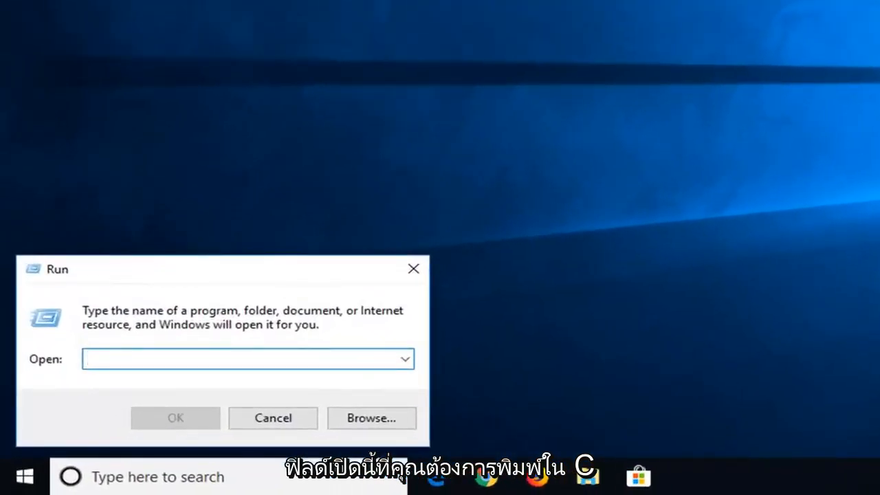
{"action": "type", "text": "cert"}
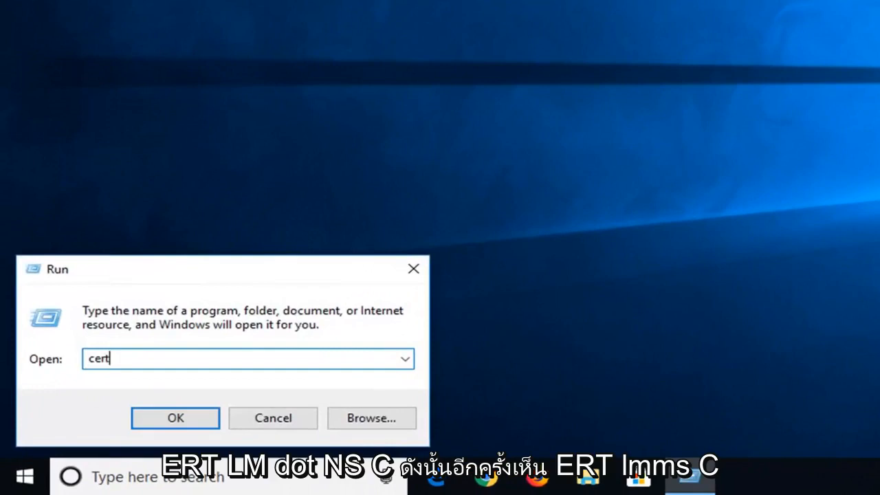
{"action": "type", "text": "lm"}
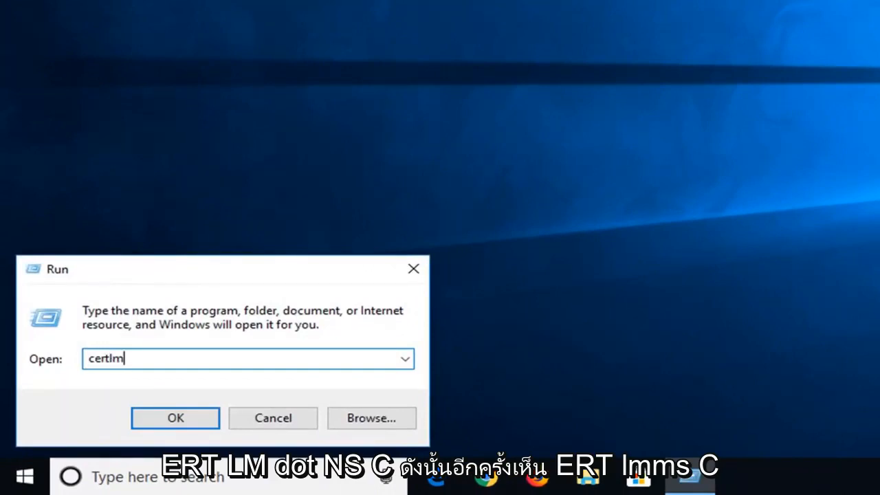
{"action": "type", "text": ".msc"}
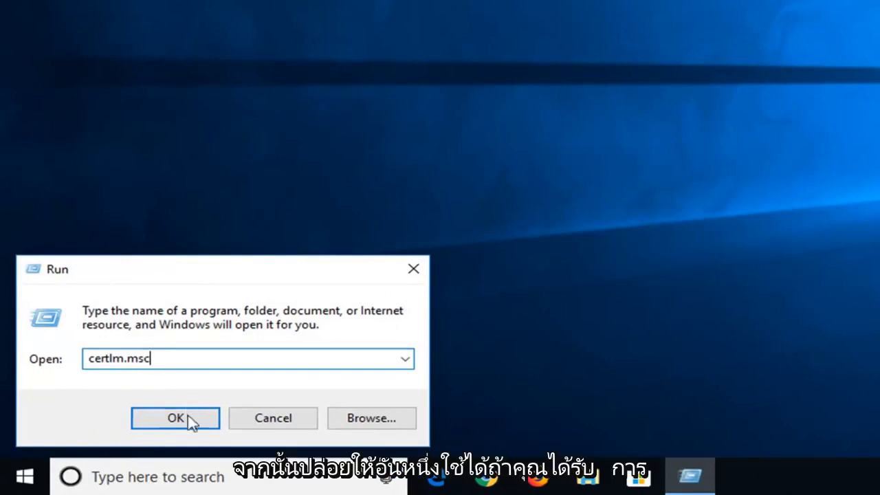
{"action": "left_click", "coordinate": [175, 417]}
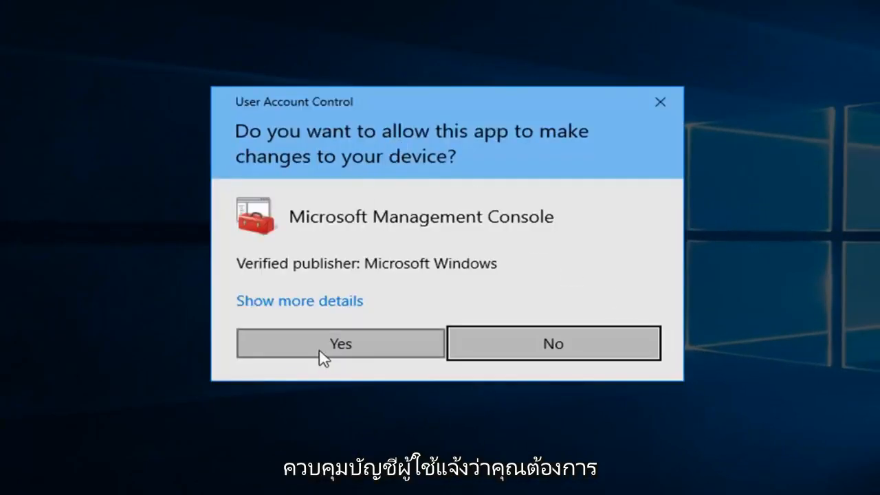
Approve the User Account Control prompt for Microsoft Management Console
{"action": "left_click", "coordinate": [340, 343]}
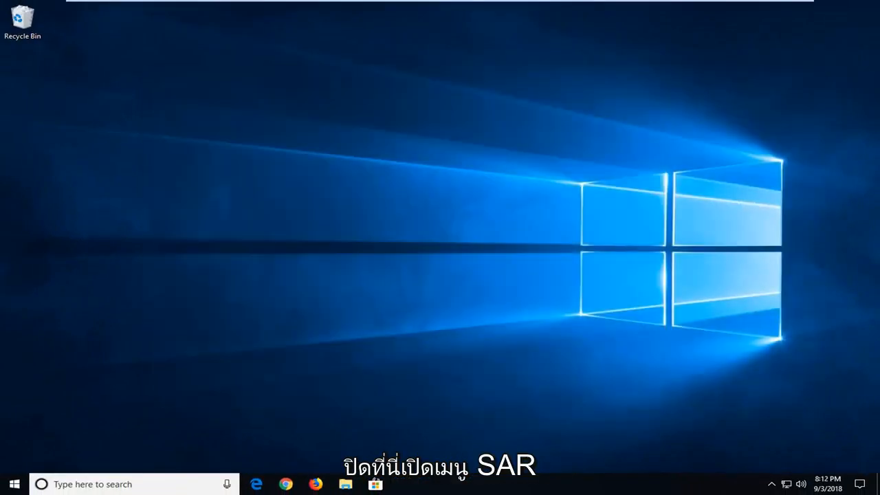
Search for 'cmd' and run Command Prompt as administrator
{"action": "left_click", "coordinate": [12, 484]}
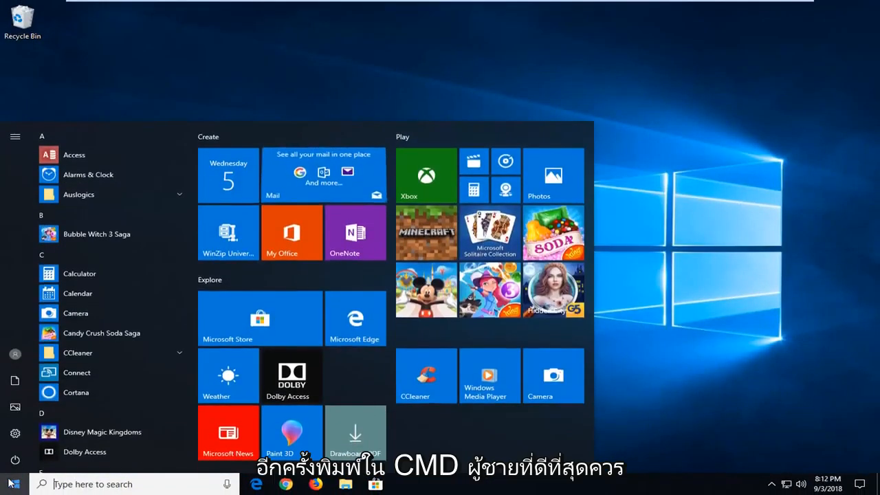
{"action": "type", "text": "cmd"}
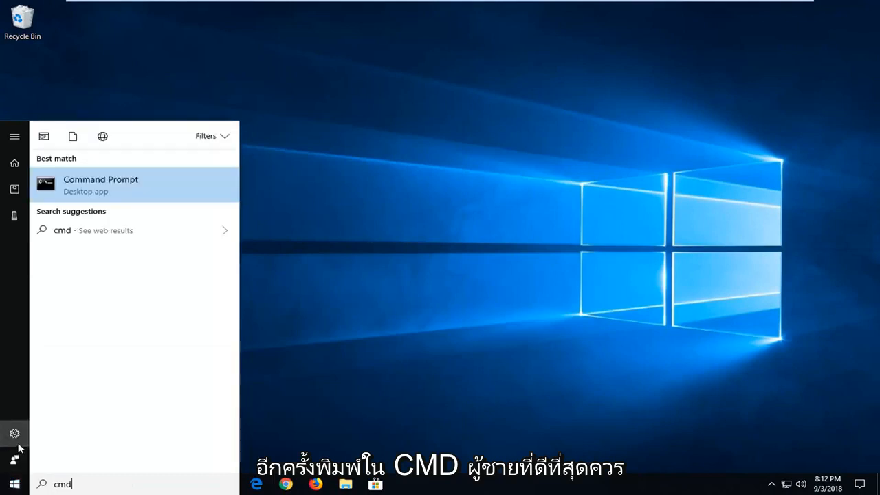
{"action": "mouse_move", "coordinate": [80, 184]}
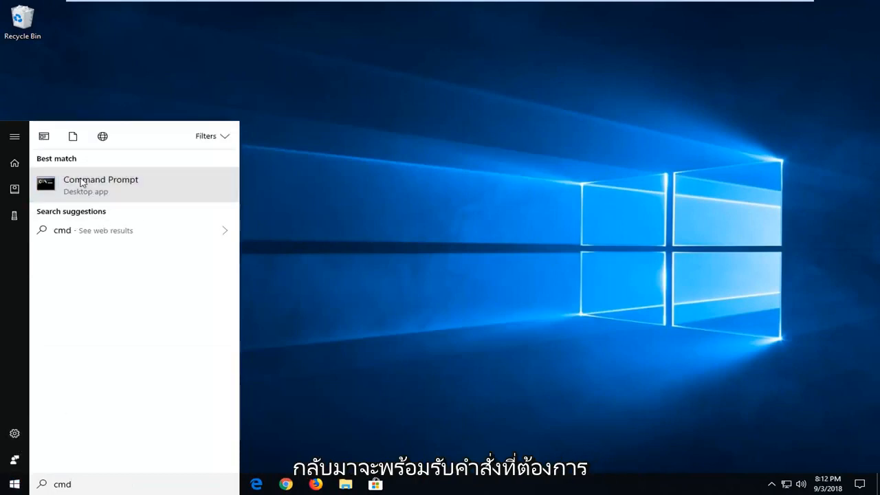
{"action": "right_click", "coordinate": [100, 184]}
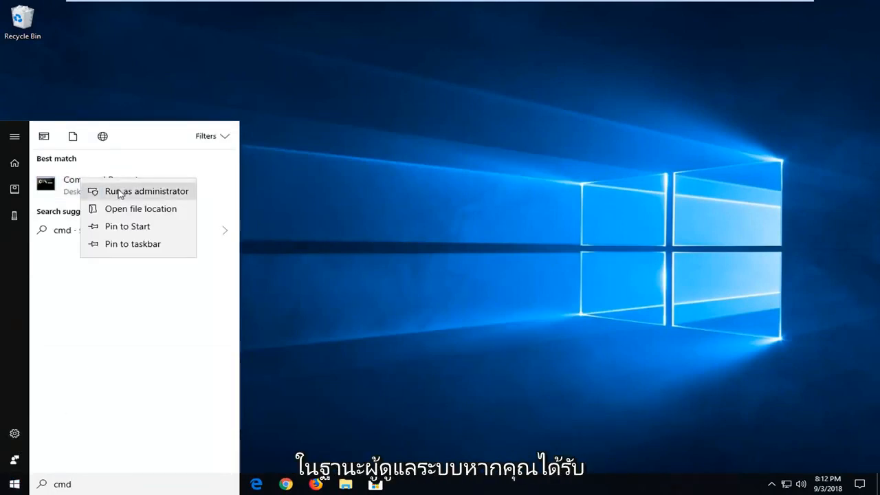
{"action": "left_click", "coordinate": [146, 191]}
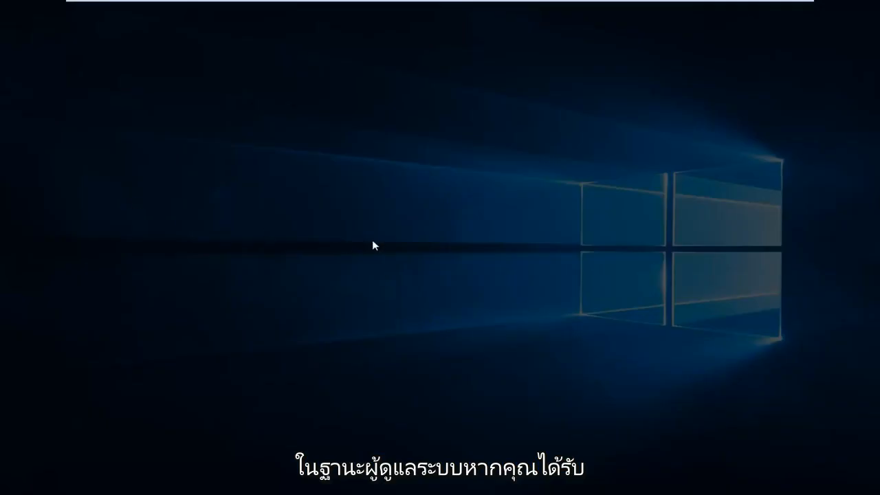
{"action": "mouse_move", "coordinate": [365, 317]}
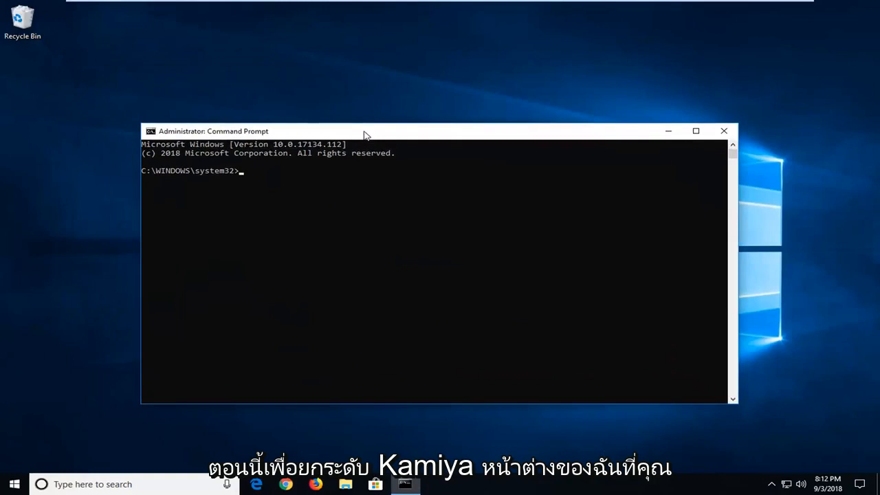
Run the command 'sfc /scannow' in the administrator Command Prompt
{"action": "type", "text": "sf"}
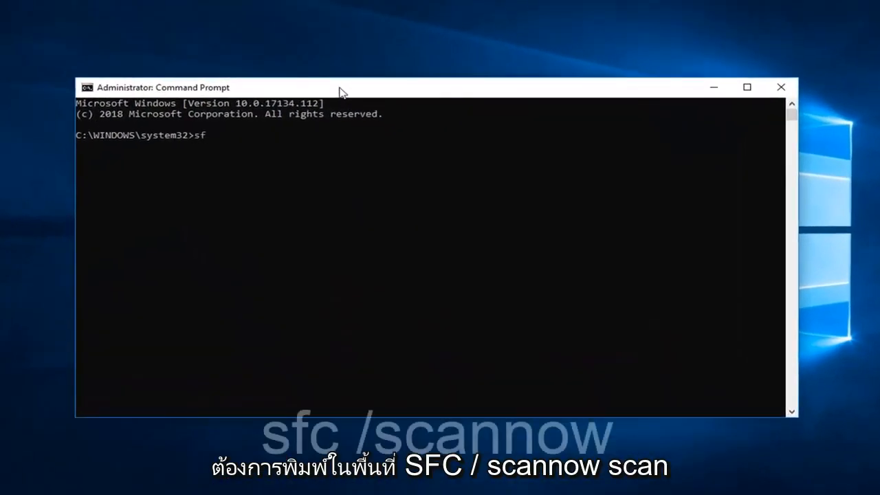
{"action": "type", "text": "c /"}
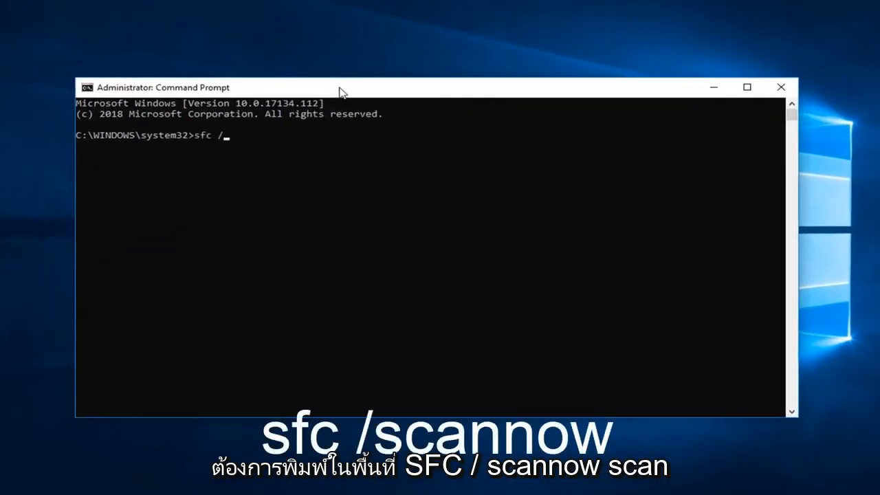
{"action": "type", "text": "scannow"}
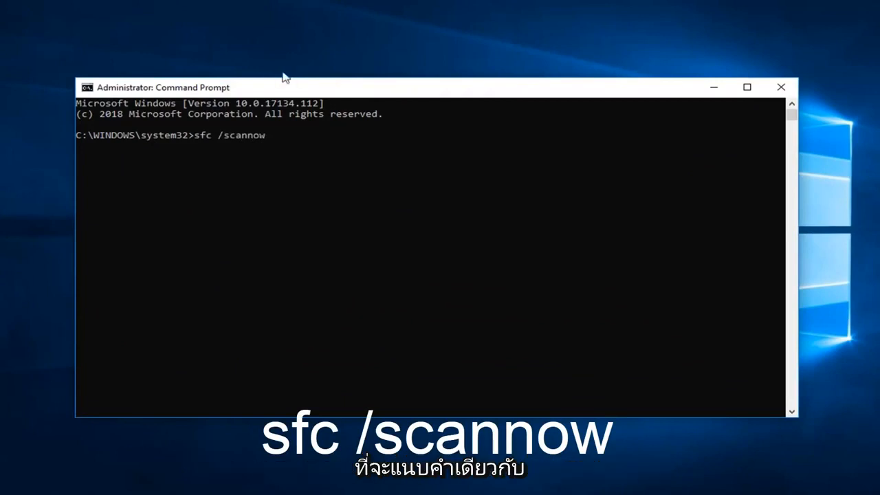
{"action": "mouse_move", "coordinate": [223, 142]}
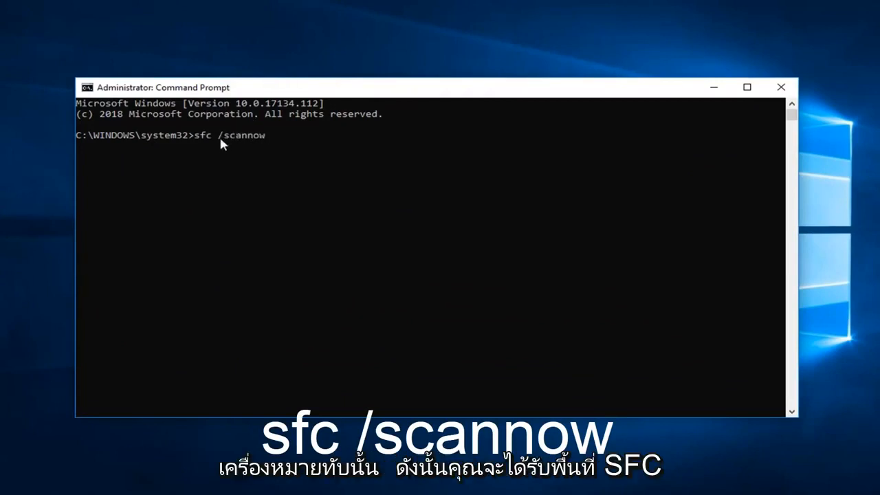
{"action": "mouse_move", "coordinate": [198, 132]}
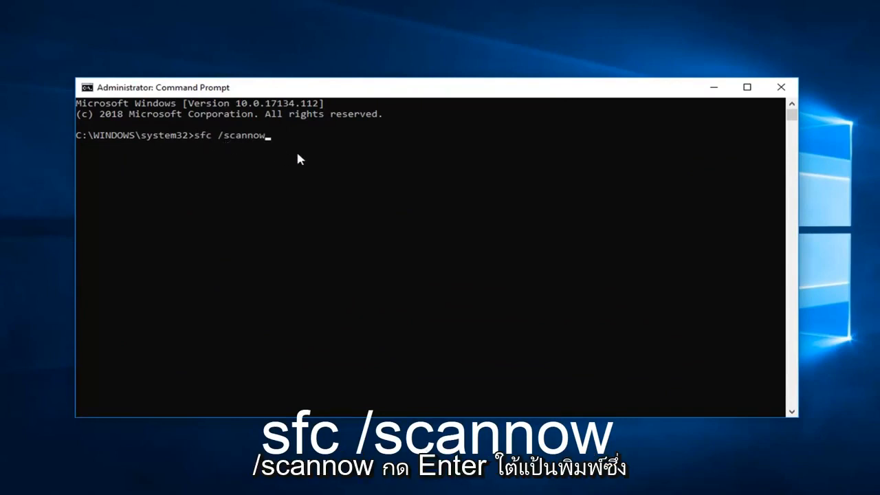
{"action": "key", "text": "Enter"}
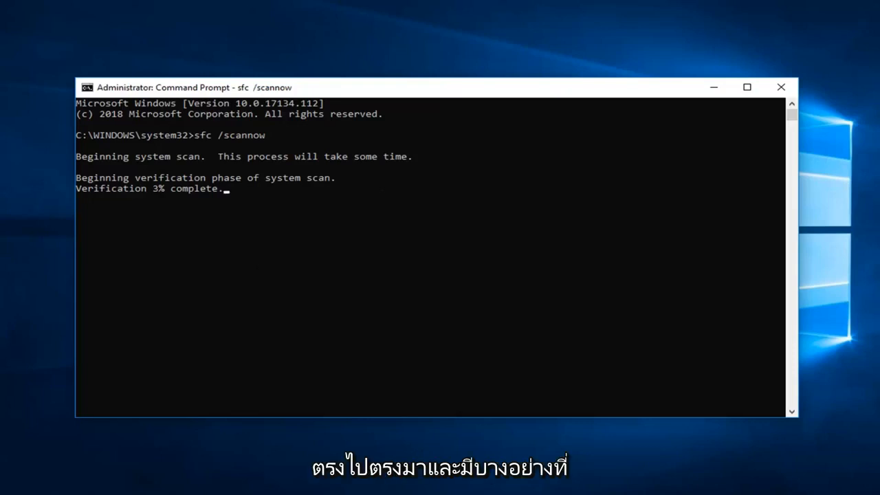
{"action": "mouse_move", "coordinate": [232, 143]}
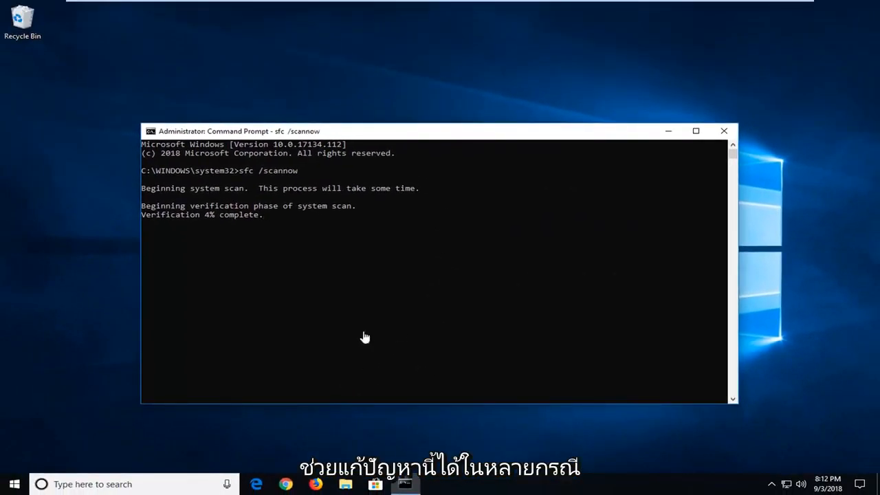
{"action": "mouse_move", "coordinate": [395, 336]}
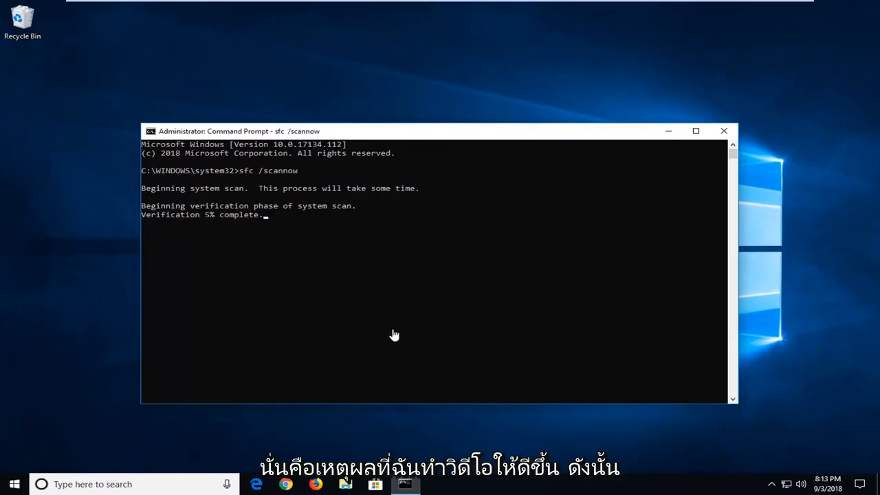